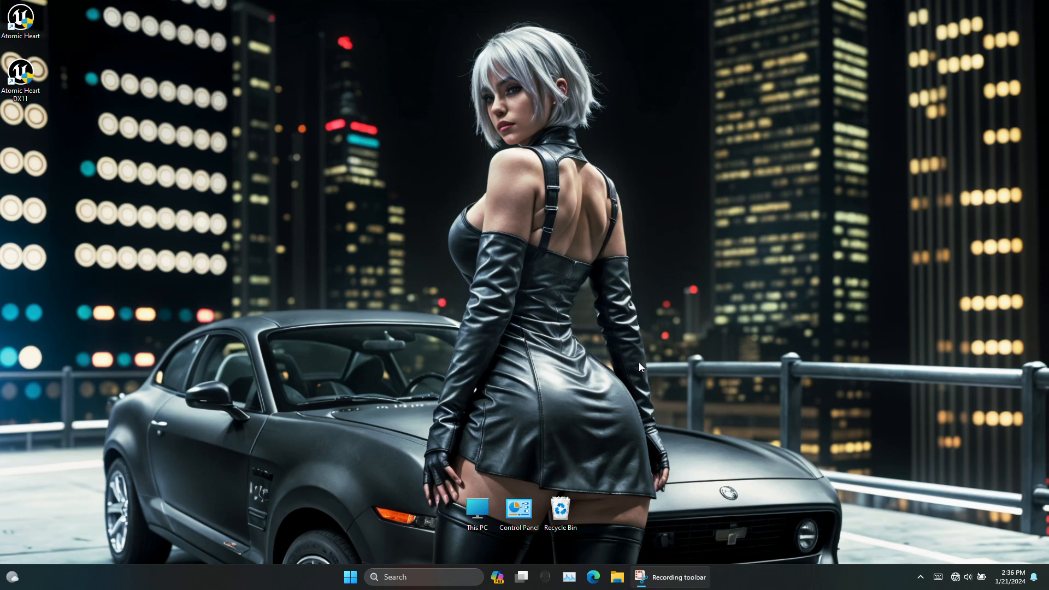
mouse_move(568, 576)
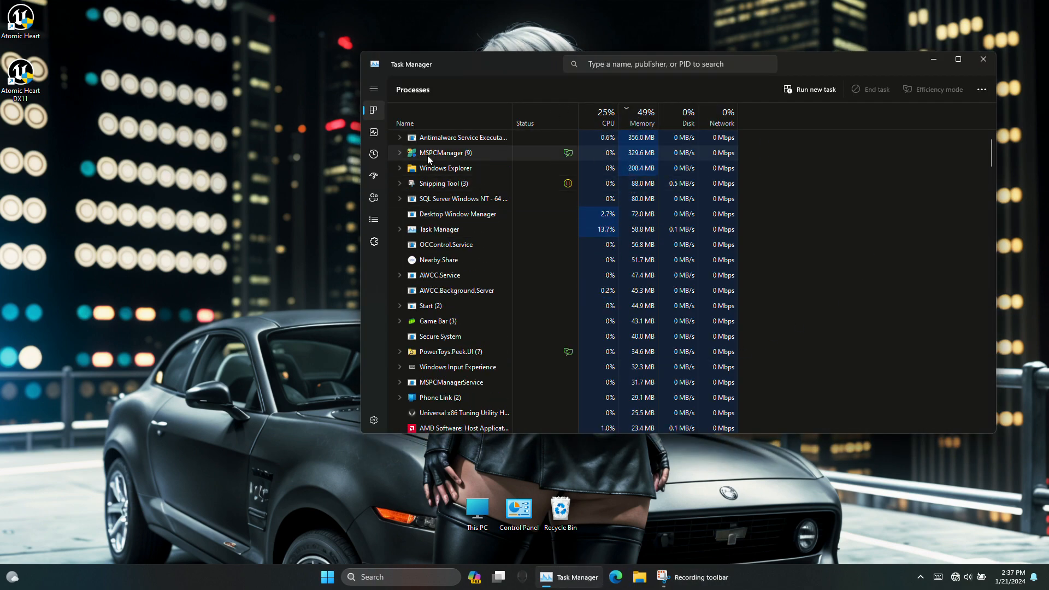
- Review Memory at 7.7 of 15.4 GB (50%), check the Ryzen 7 4800H CPU page, return to Memory
click(374, 132)
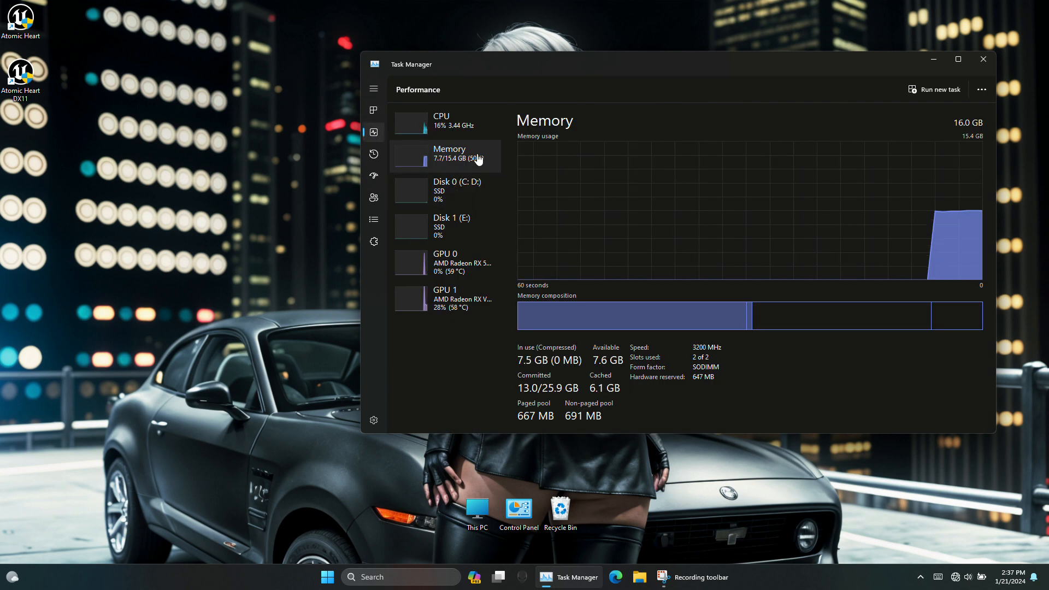
mouse_move(661, 151)
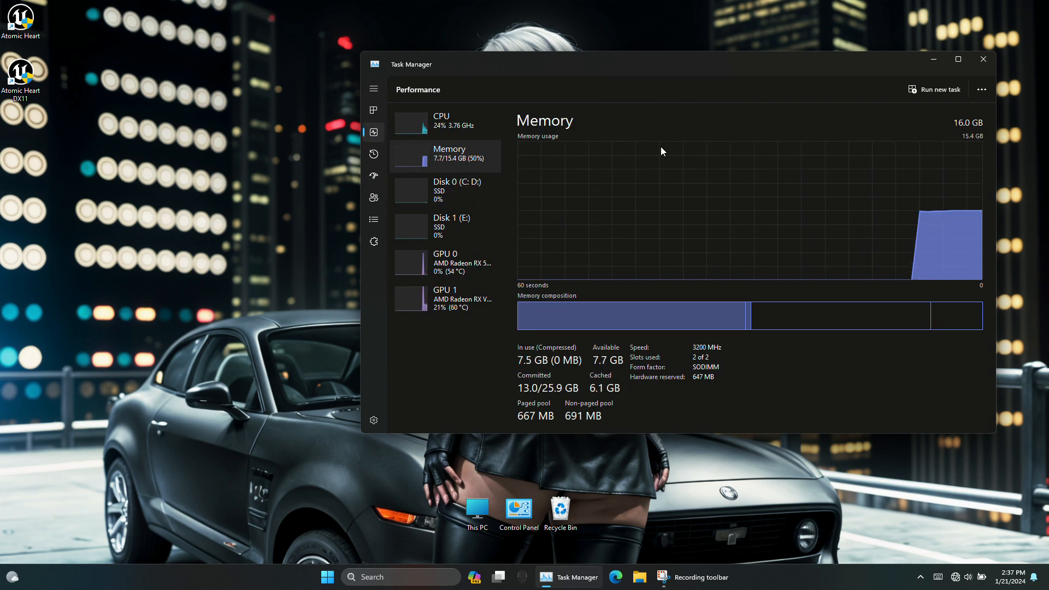
click(441, 122)
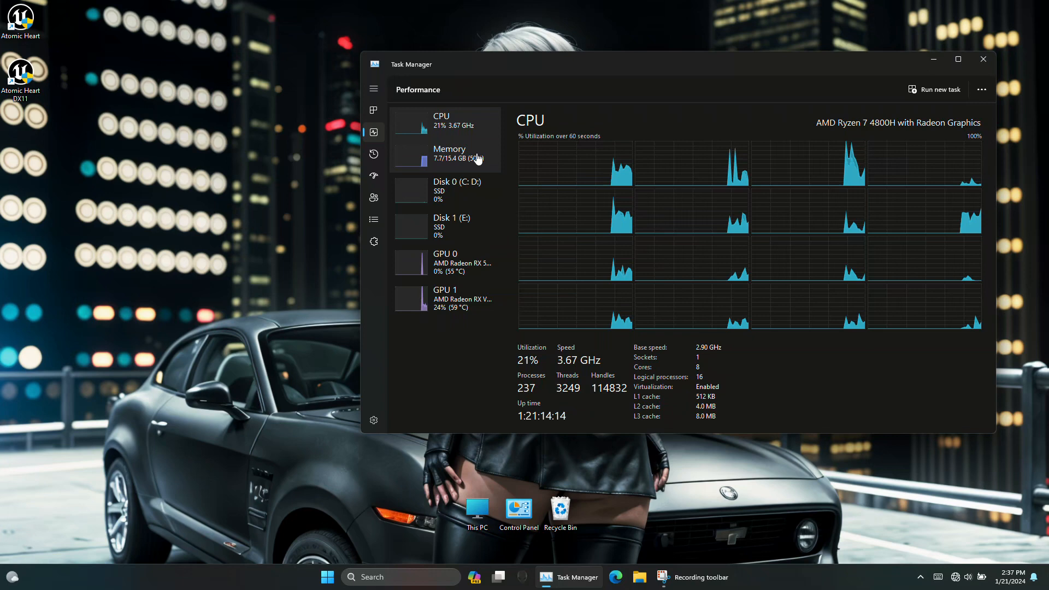
click(449, 153)
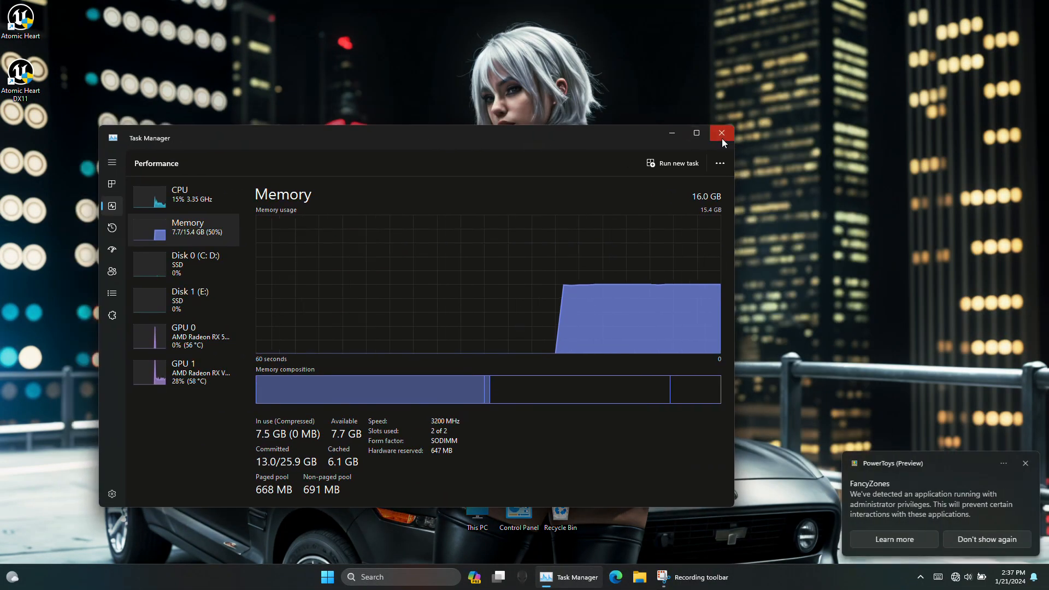
- Close Task Manager and launch Registry Editor from Search at the Session Manager\Memory Management key
click(721, 132)
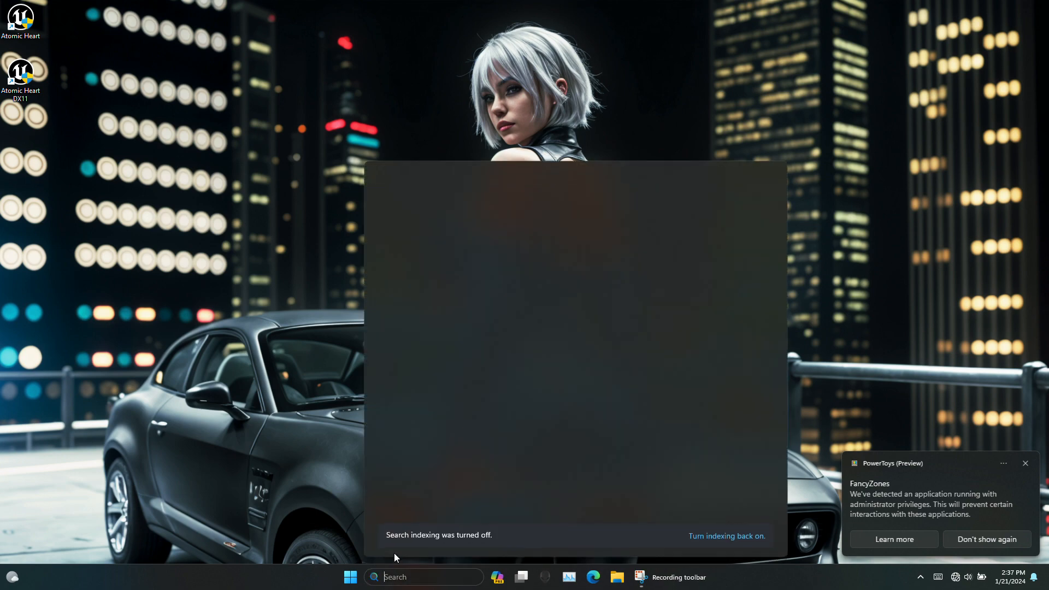
text(registry Editor)
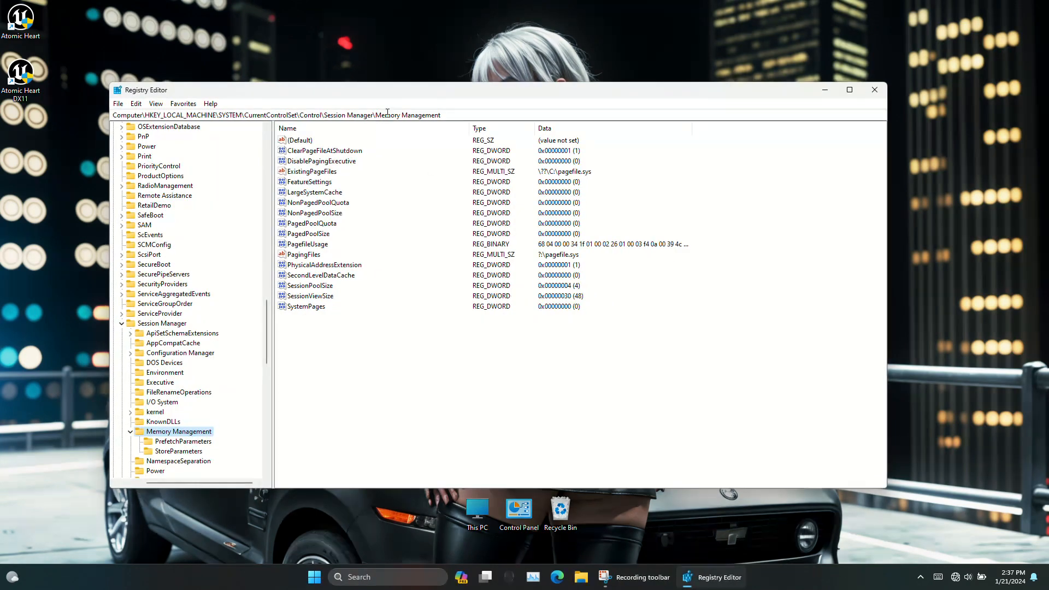
click(276, 115)
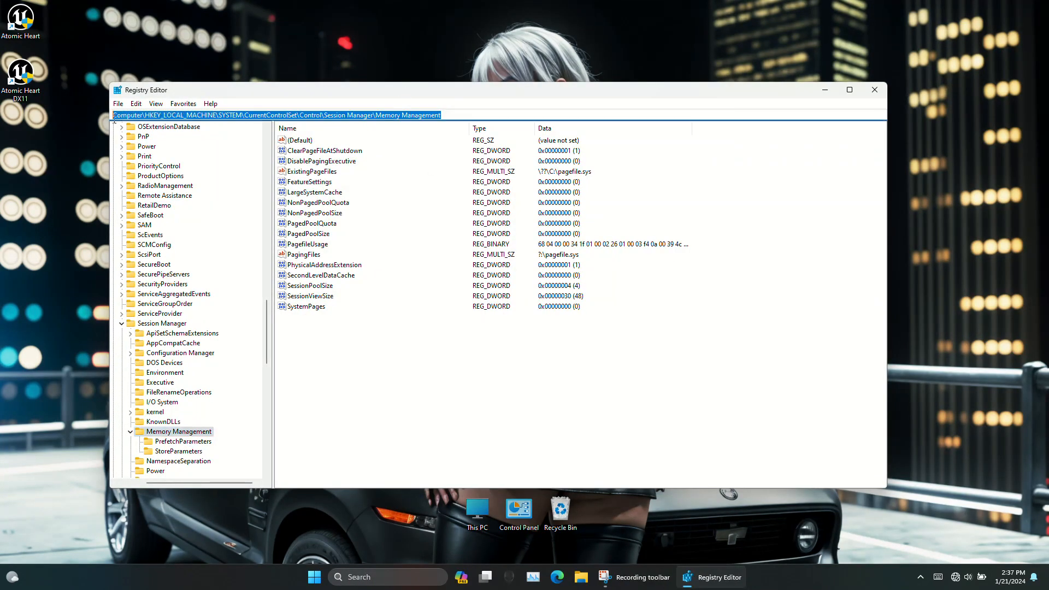
click(298, 140)
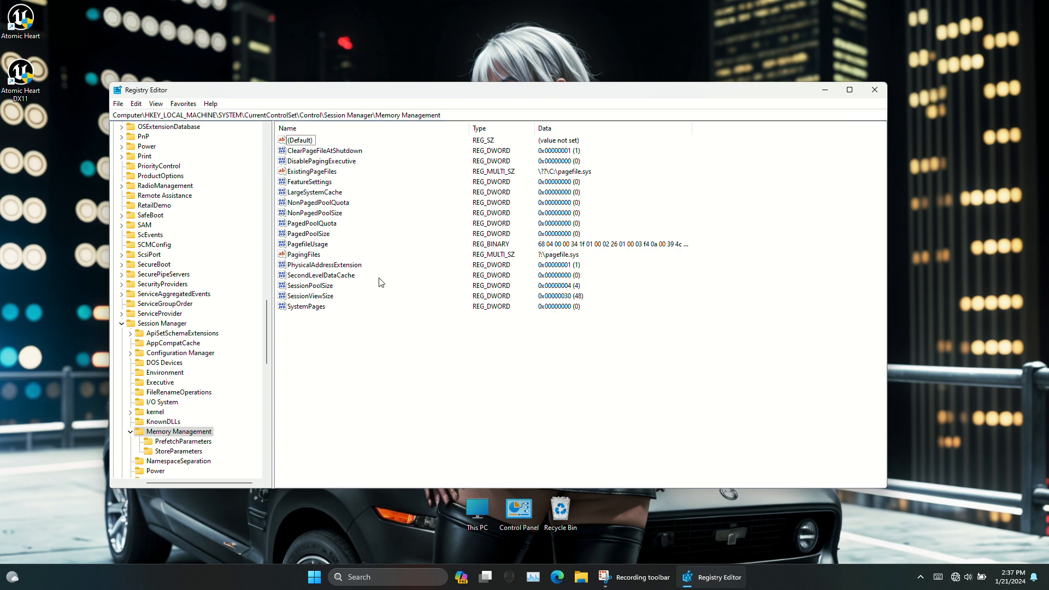
- Set the ClearPageFileAtShutdown value data to 1 and save it
double_click(324, 150)
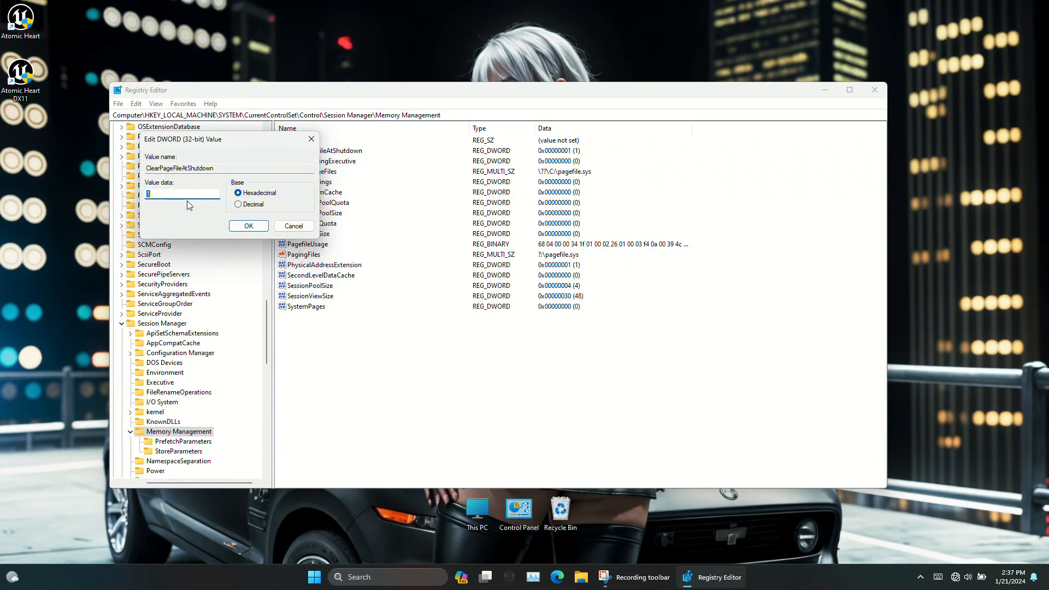
text(1)
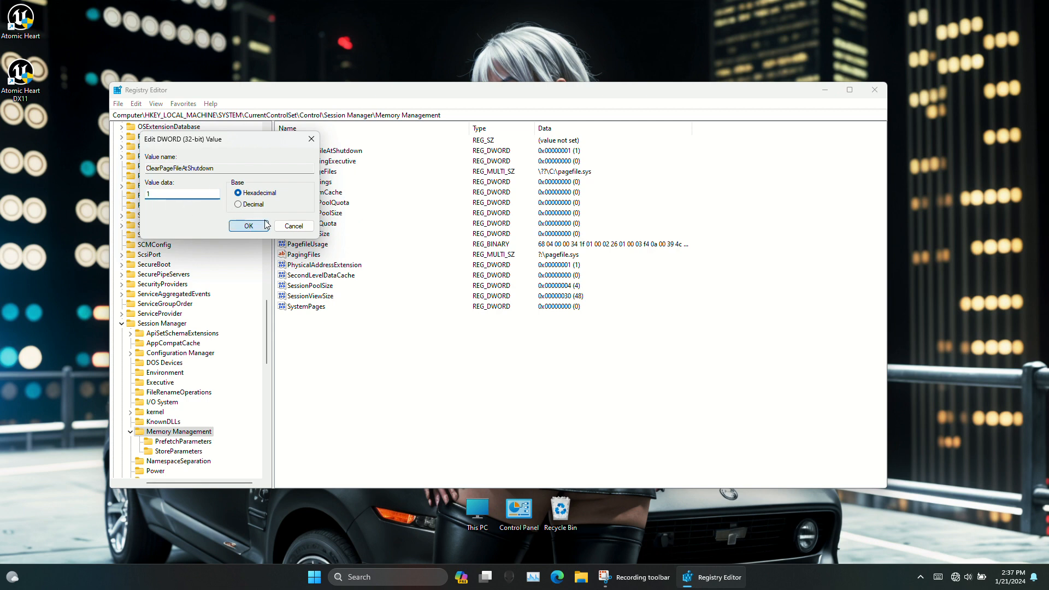
click(248, 225)
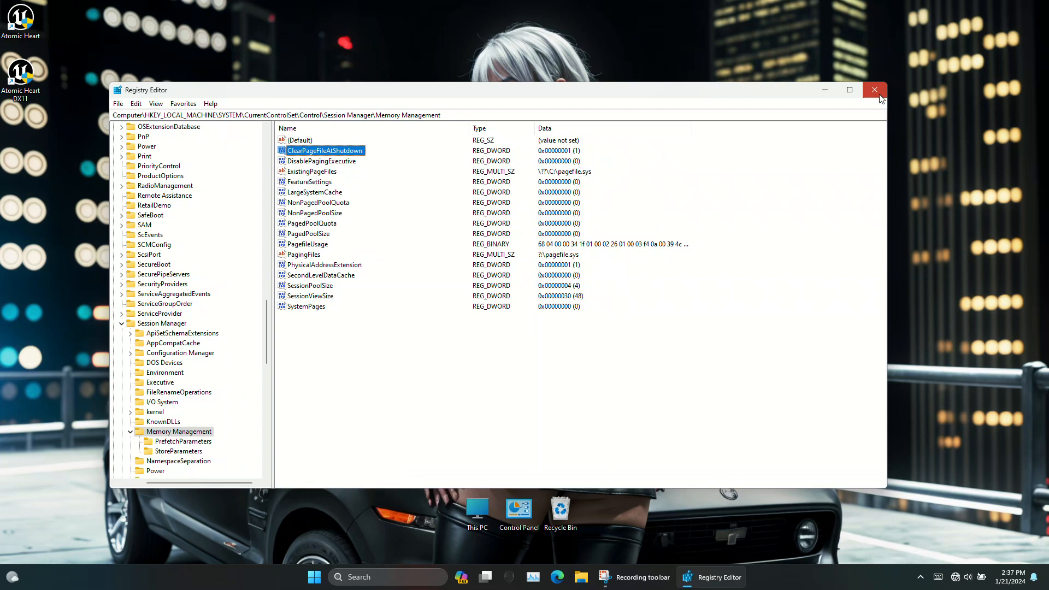
- Close Registry Editor and launch Wise Memory Optimizer from the tray overflow, showing 50% of 15738 MB in use
click(873, 90)
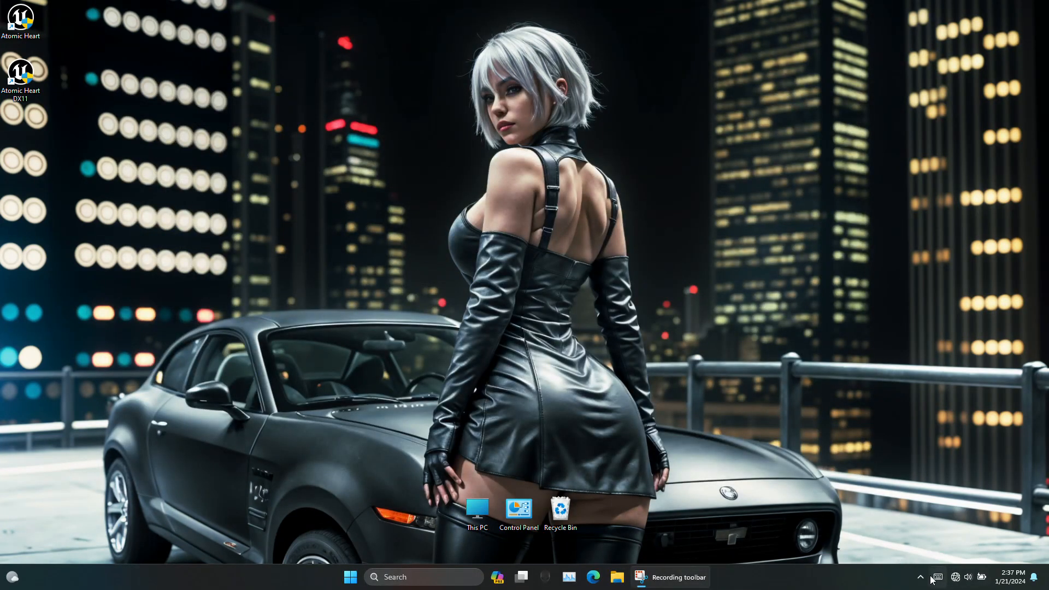
click(920, 576)
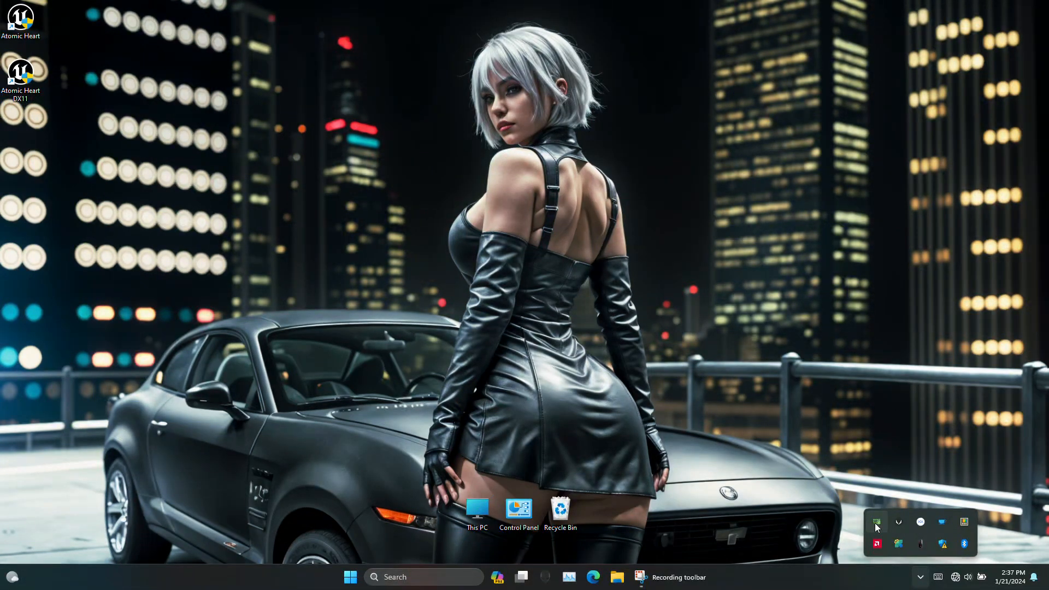
click(875, 522)
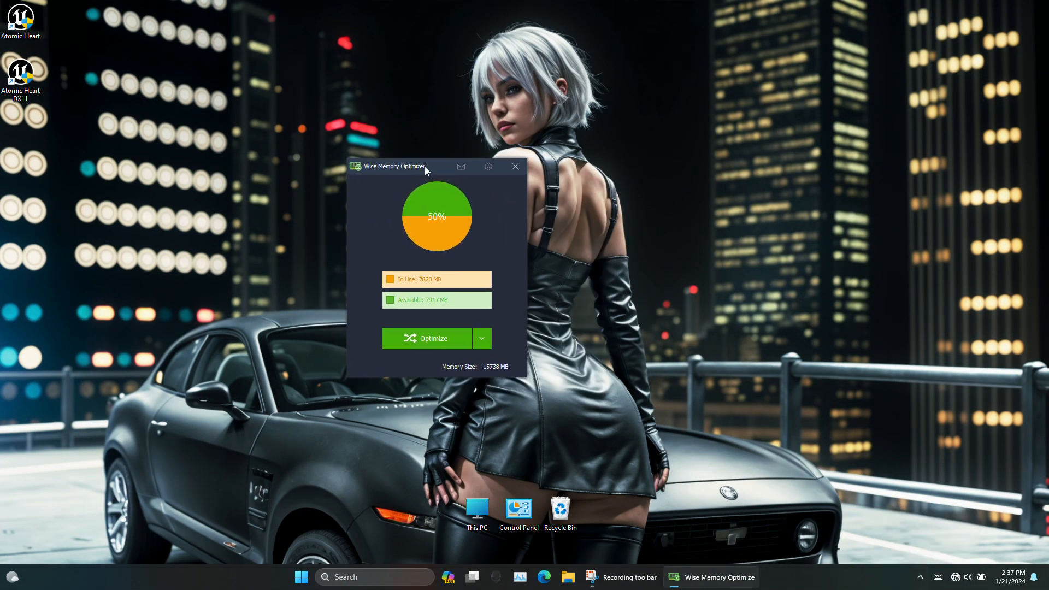
click(515, 166)
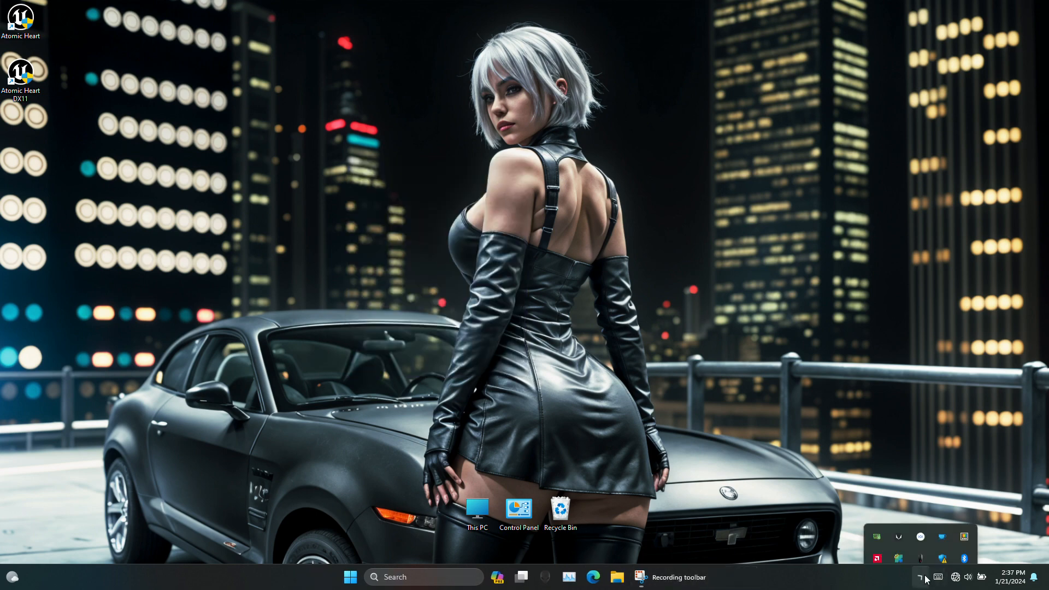
- Run Microsoft PC Manager's Boost, cutting memory to 40% and freeing 80MB, and verify in Task Manager
click(920, 536)
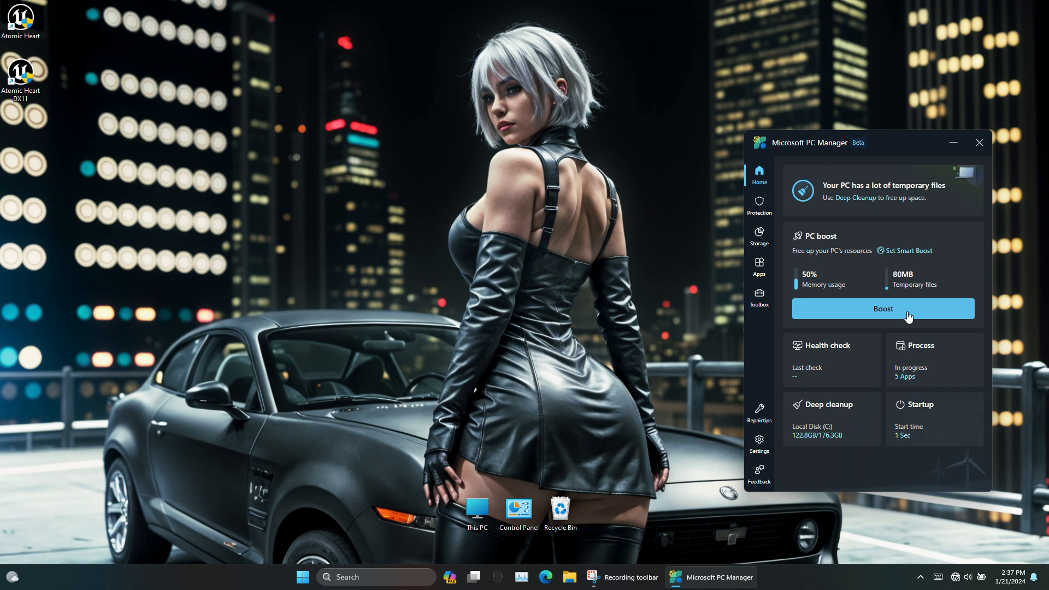
click(883, 308)
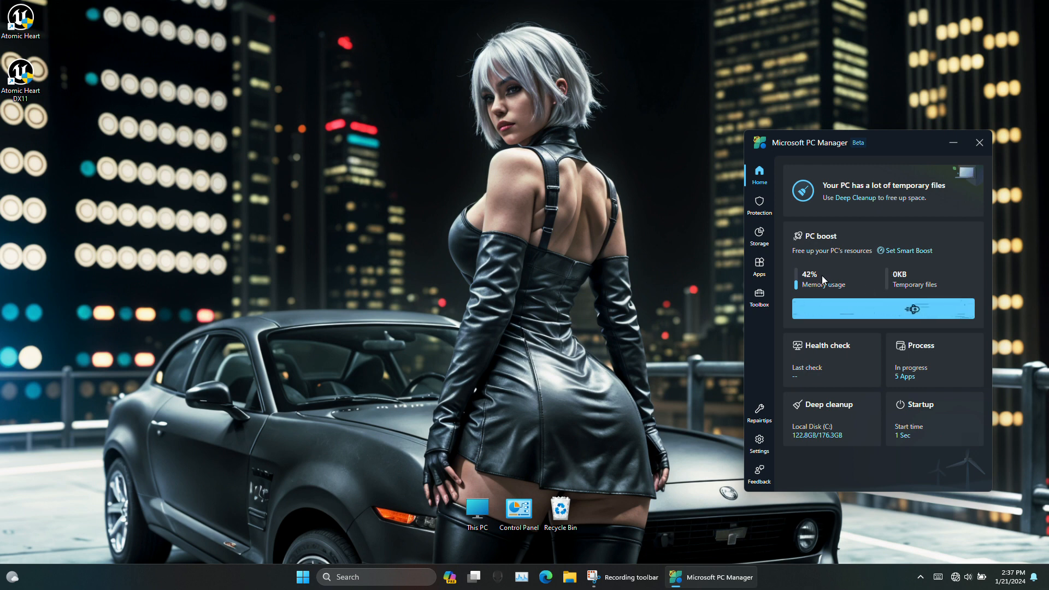
click(882, 308)
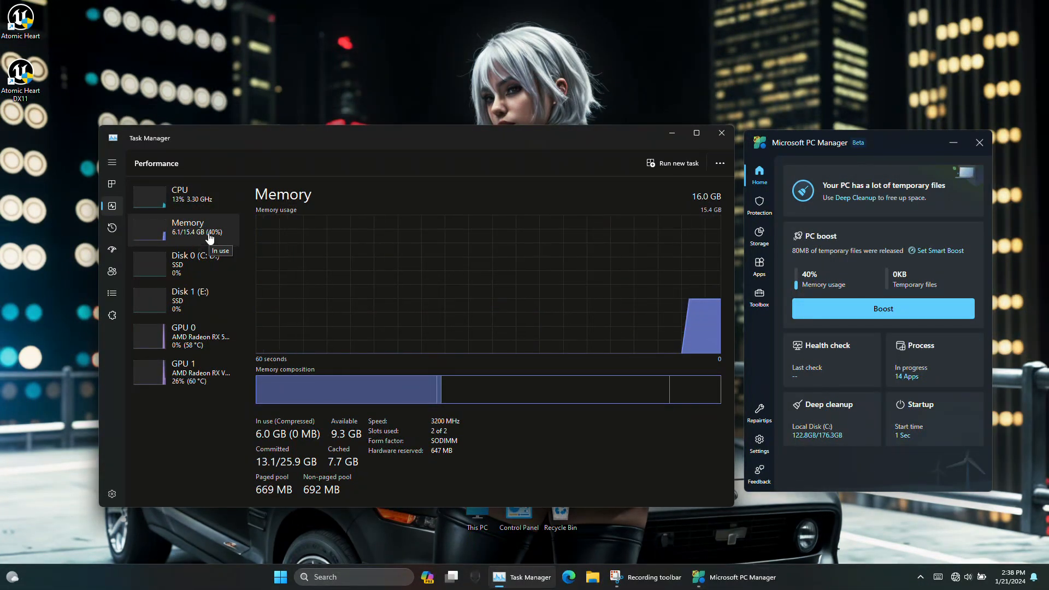
click(112, 184)
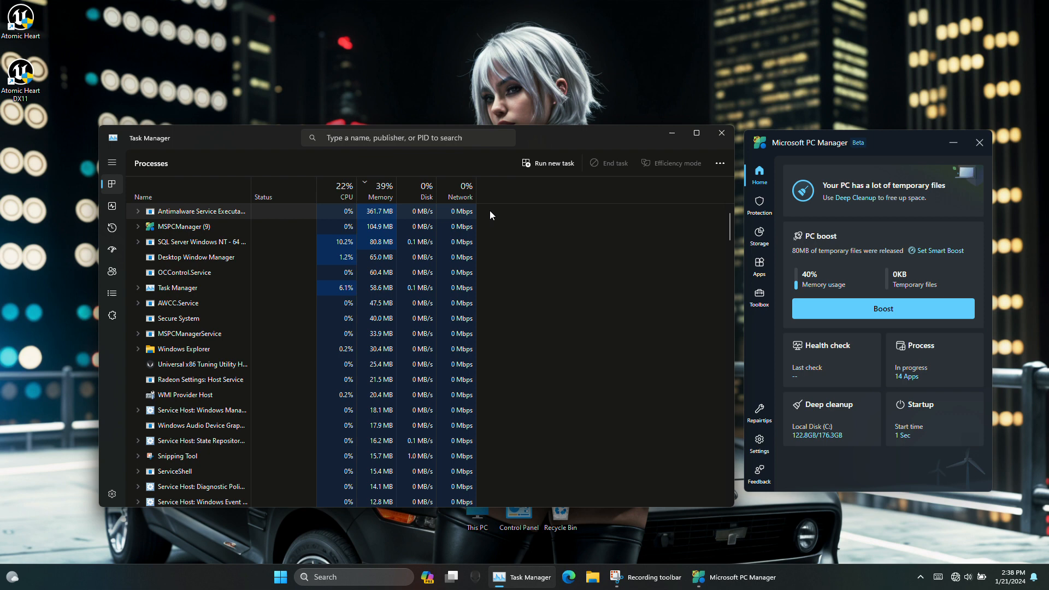
- Close Task Manager and PC Manager, then launch Wise Memory Optimizer from the tray, now showing 40%
click(721, 133)
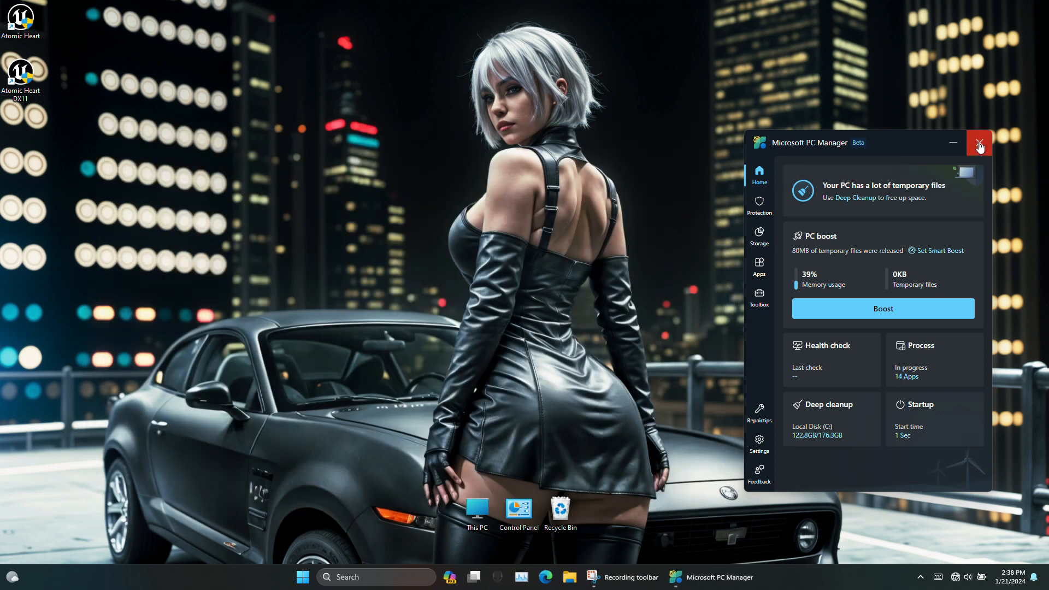
click(978, 142)
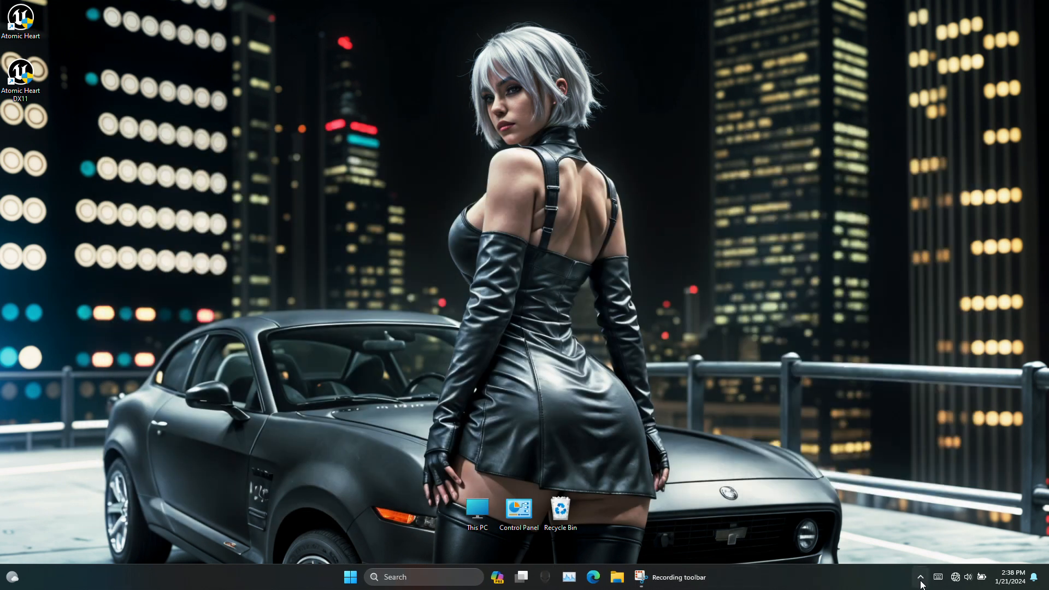
click(920, 576)
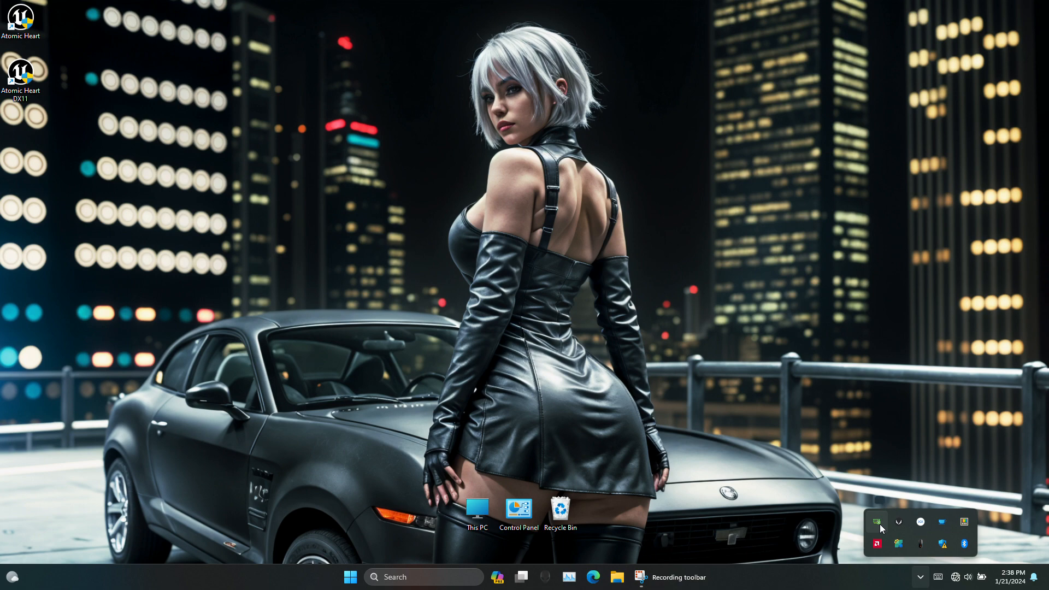
click(876, 522)
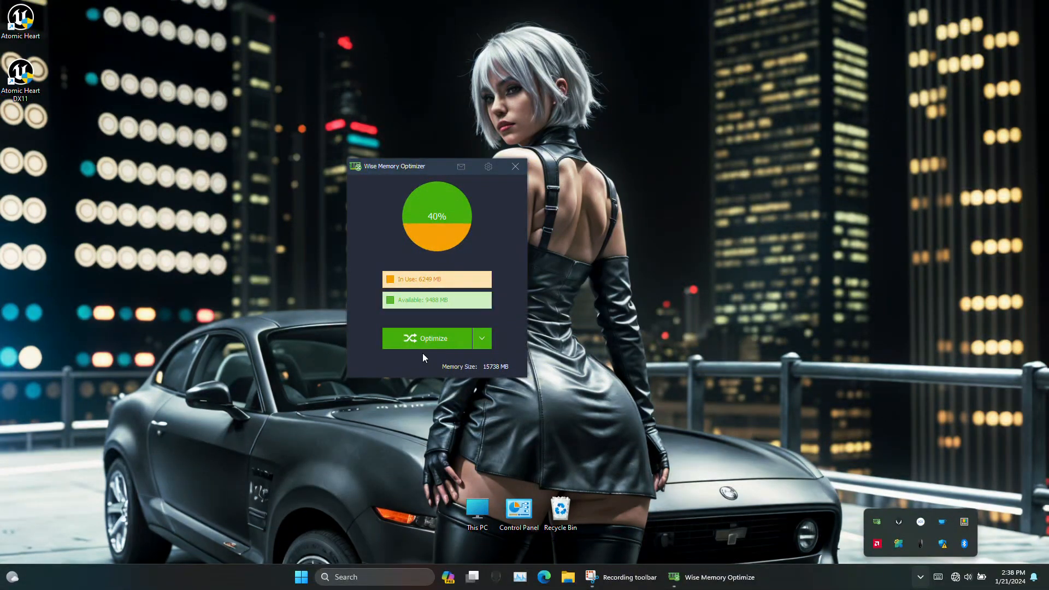
- Review the Optimize options and settings, then run optimization, freeing about 1.11 GB down to 32% usage
click(481, 339)
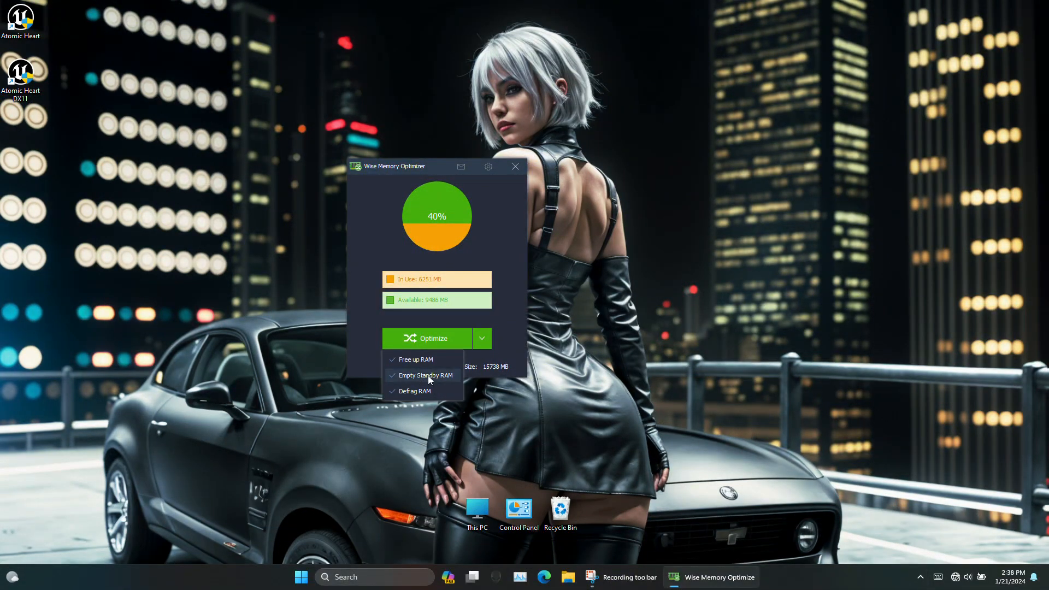
click(482, 338)
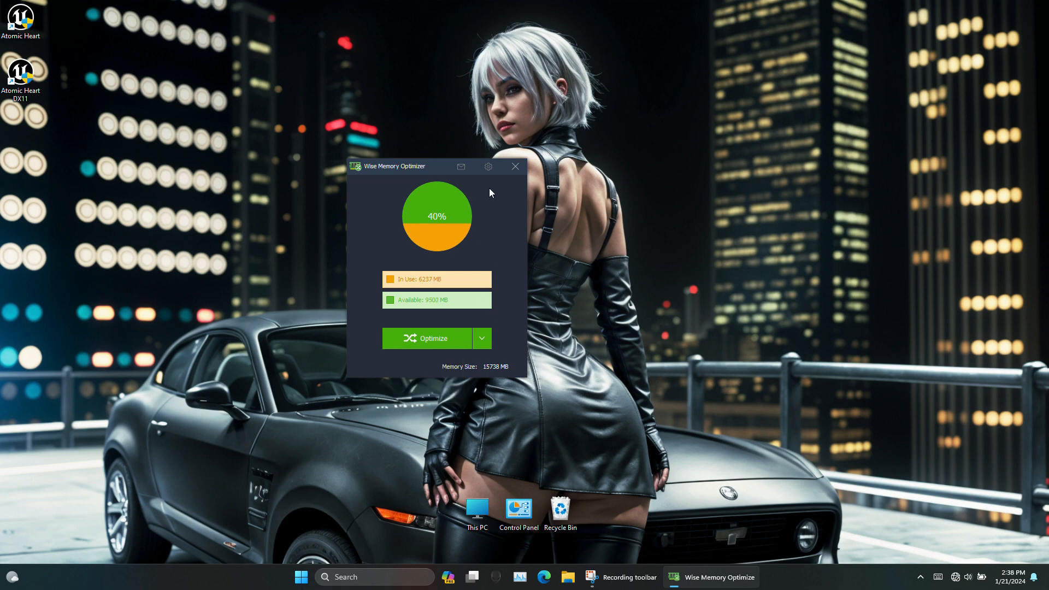
click(487, 166)
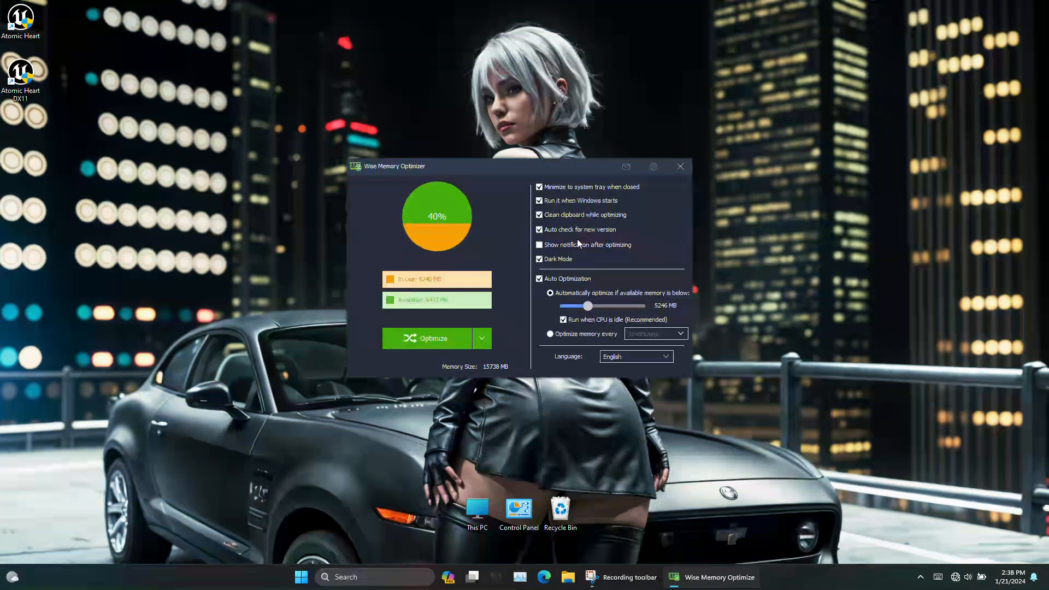
click(427, 338)
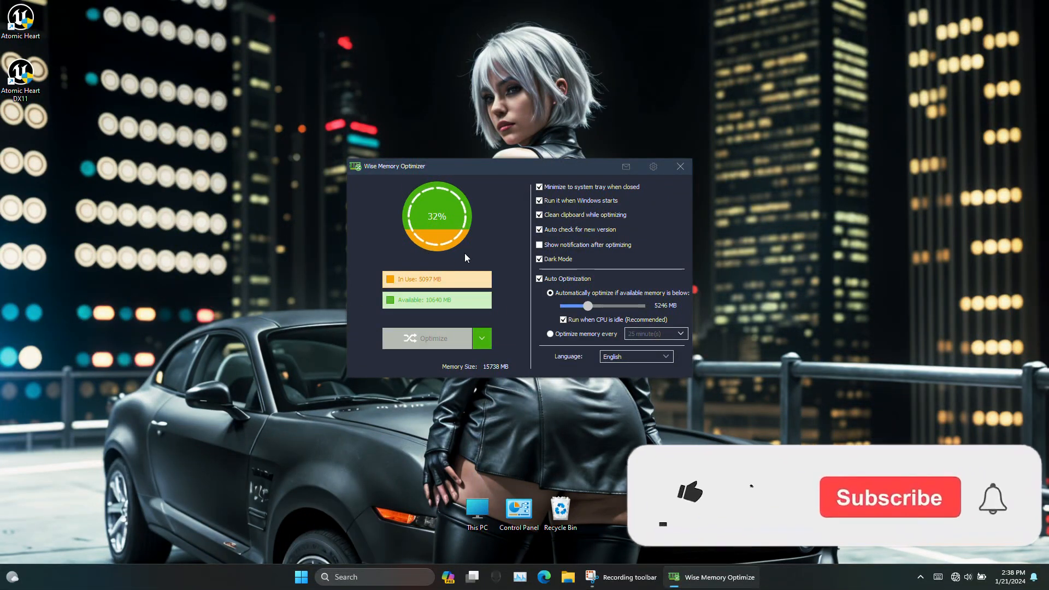
click(431, 337)
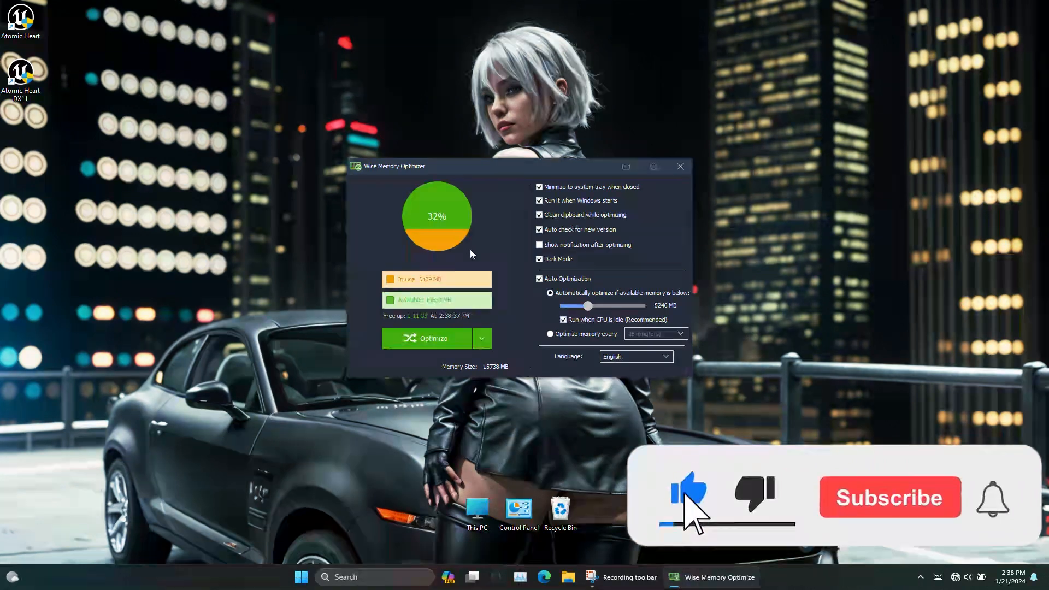